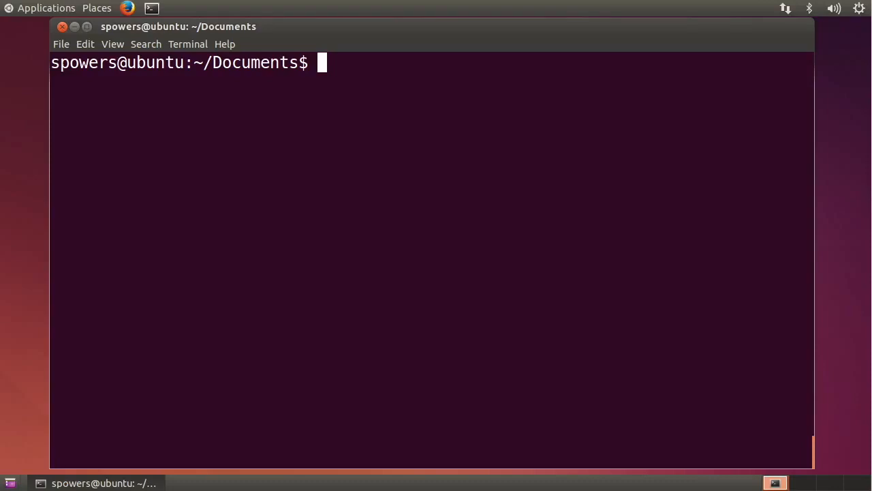
- Run 'locate dhcp | grep conf' and highlight dhclient.conf in the results
{"action": "type", "text": "locate"}
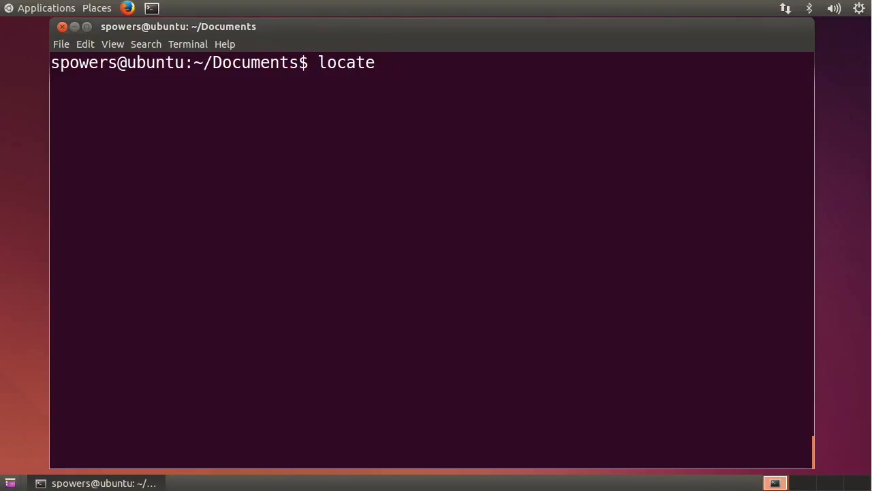
{"action": "type", "text": "dhcp"}
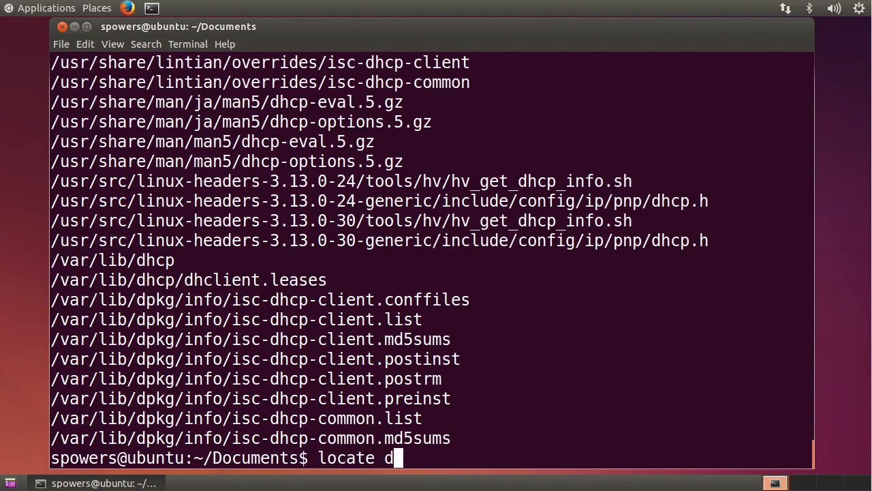
{"action": "type", "text": "hcp | grep con"}
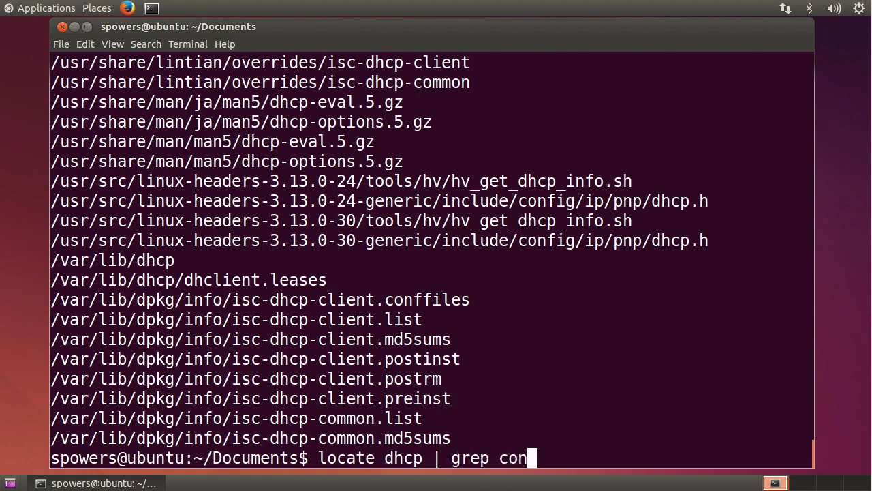
{"action": "key", "text": "Return"}
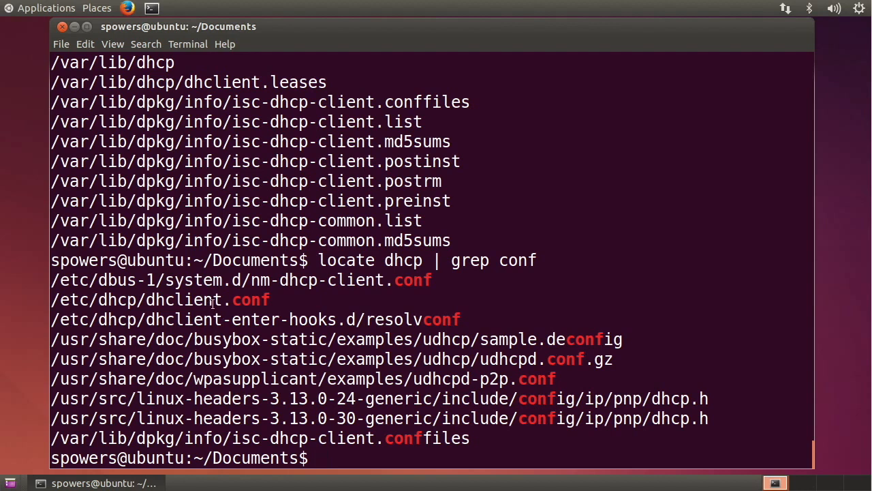
{"action": "double_click", "coordinate": [184, 299]}
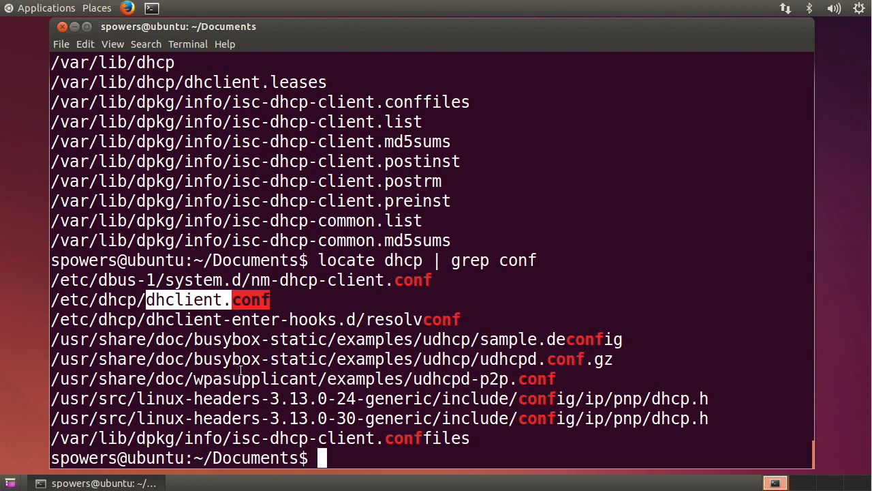
{"action": "mouse_move", "coordinate": [530, 276]}
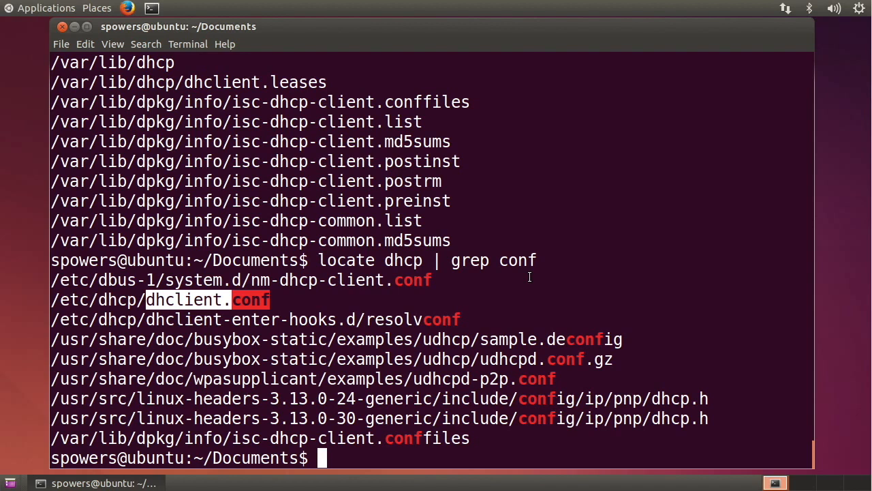
{"action": "type", "text": "clea"}
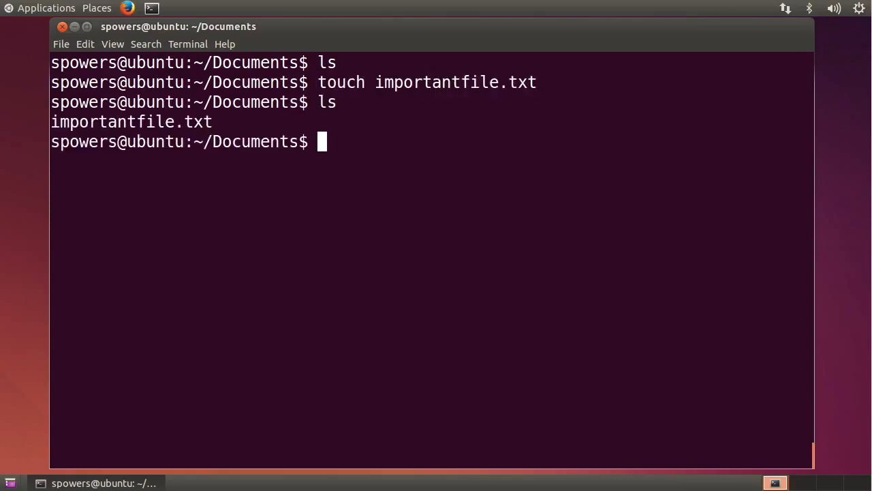
- Locate importantfile, run 'sudo updatedb', then locate importantfile again
{"action": "type", "text": "locate importantfile"}
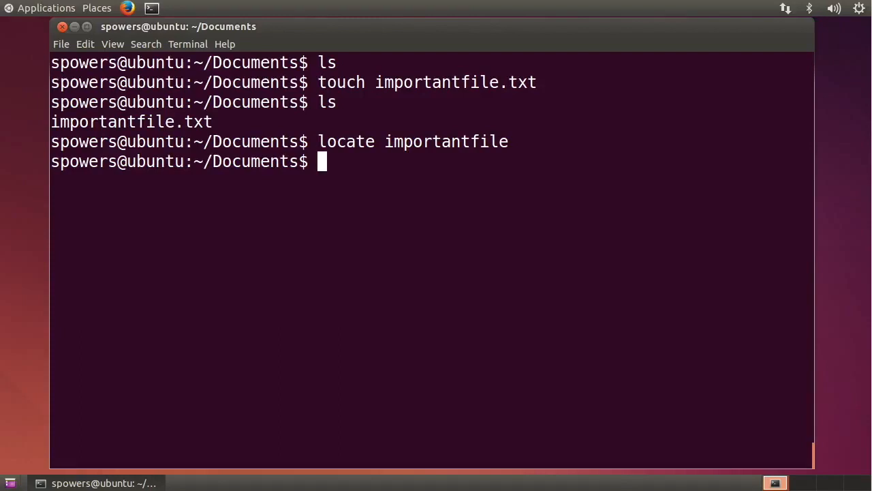
{"action": "type", "text": "sudo"}
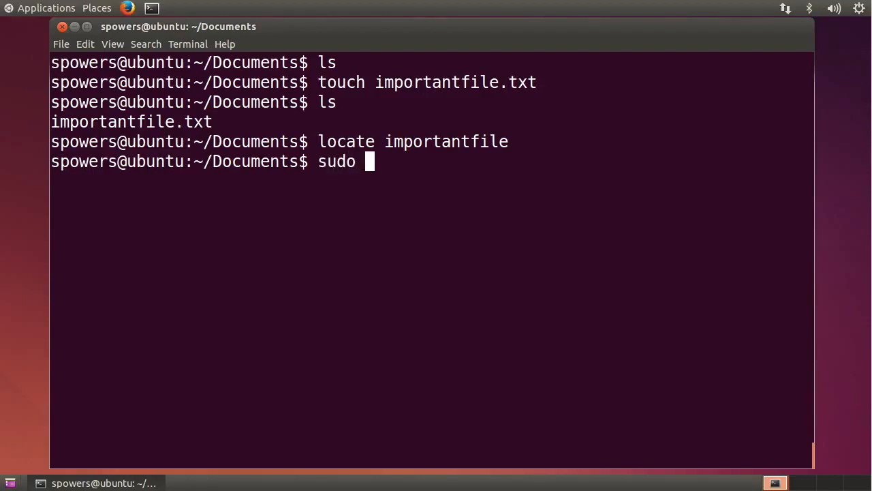
{"action": "type", "text": "updatedb"}
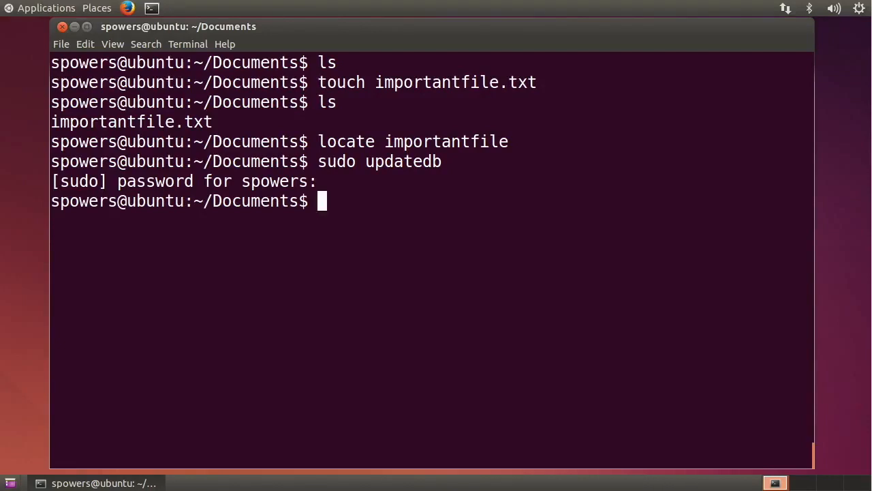
{"action": "type", "text": "locate importantfile"}
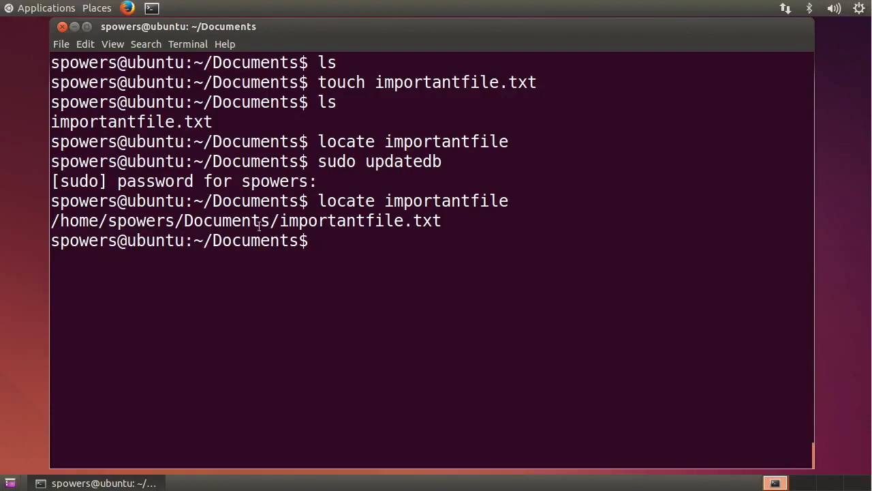
{"action": "mouse_move", "coordinate": [405, 201]}
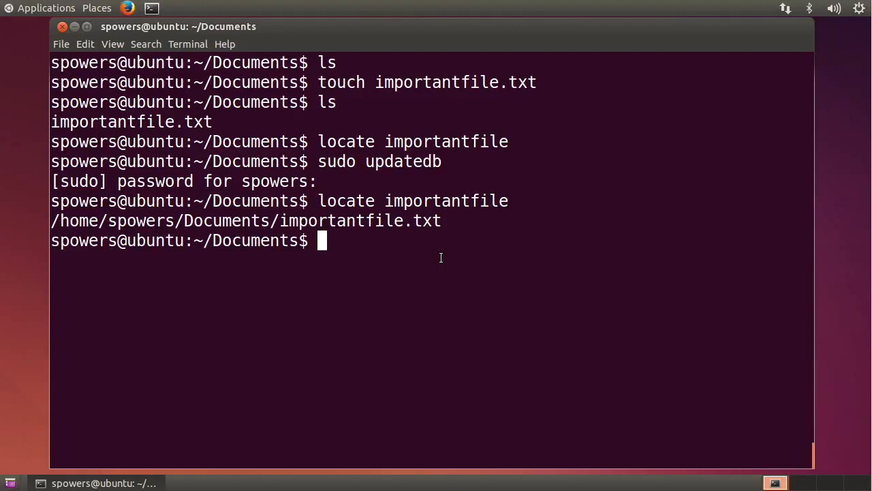
- Open /etc/updatedb.conf in vi with sudo
{"action": "type", "text": "sudo"}
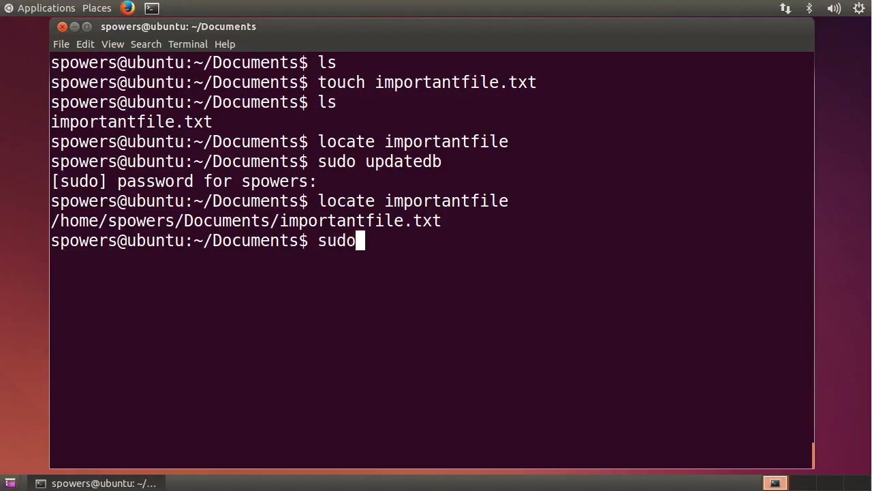
{"action": "type", "text": "vi"}
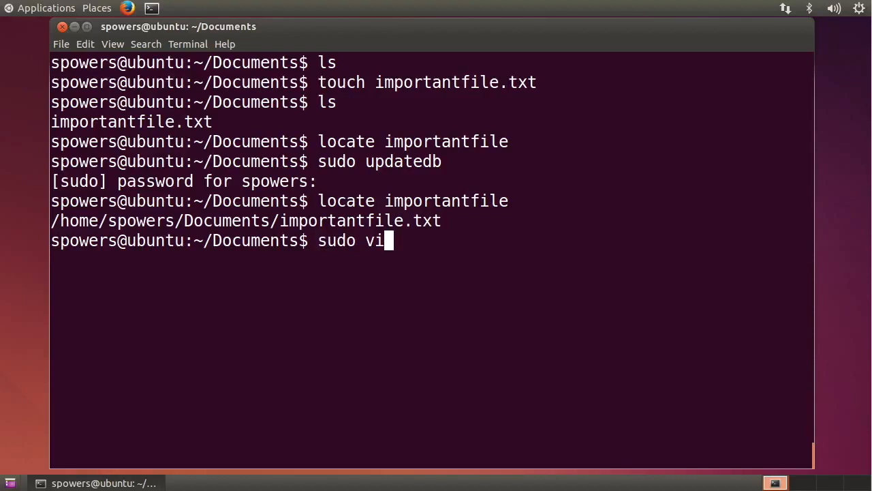
{"action": "type", "text": "/etc/updat"}
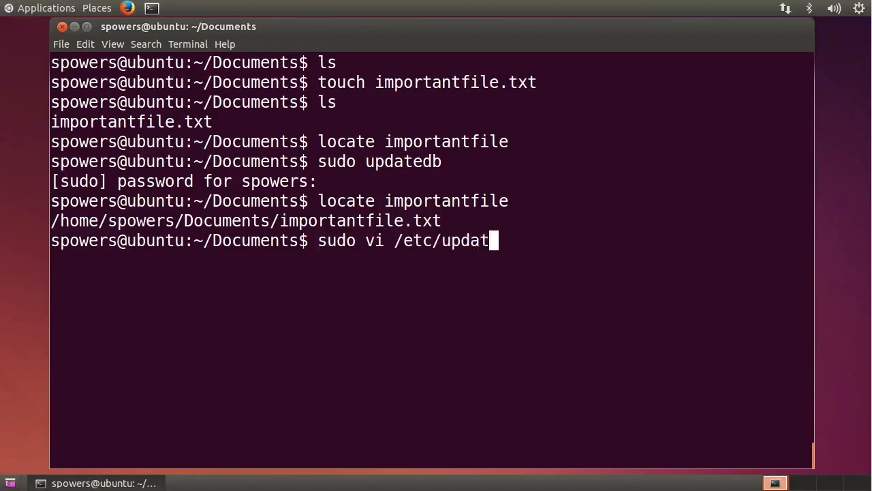
{"action": "type", "text": "edb.conf"}
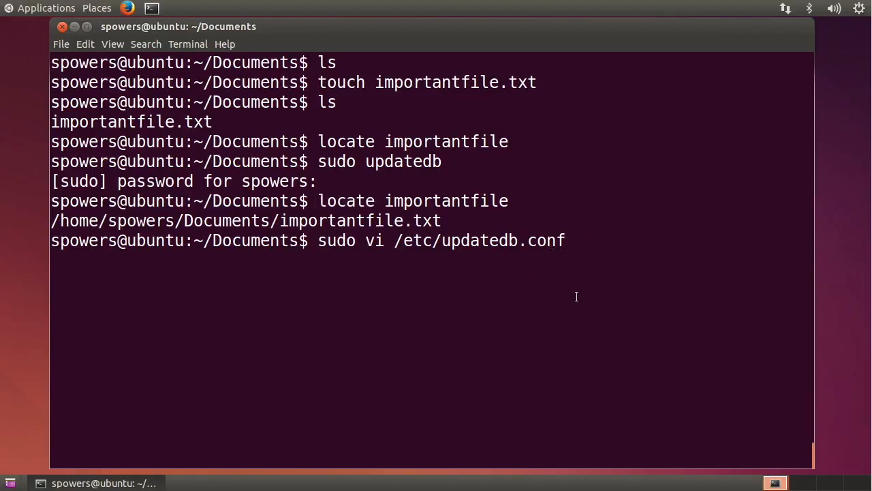
{"action": "key", "text": "Return"}
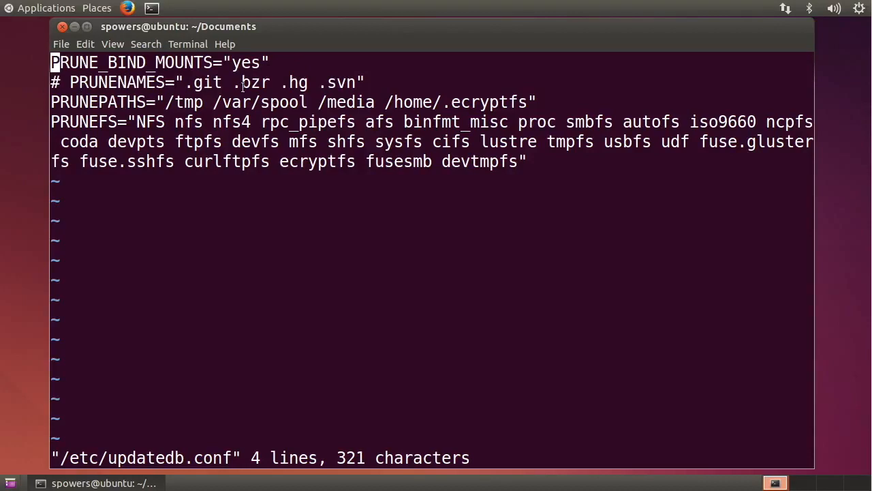
- Delete NFS, nfs and nfs4 from the PRUNEFS line so it begins with rpc_pipefs
{"action": "double_click", "coordinate": [246, 82]}
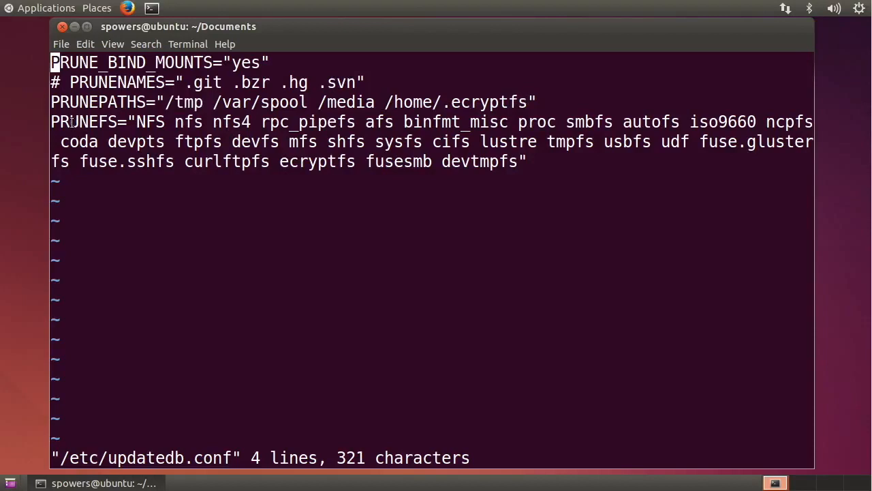
{"action": "double_click", "coordinate": [80, 122]}
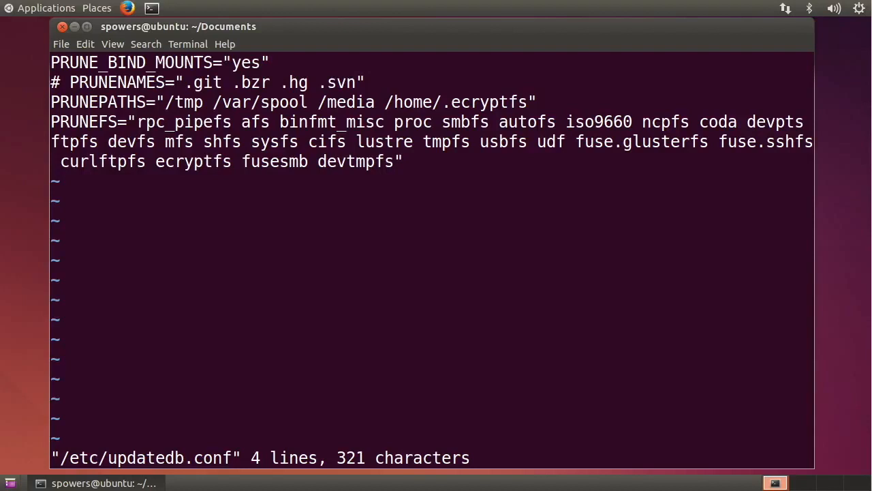
{"action": "double_click", "coordinate": [326, 142]}
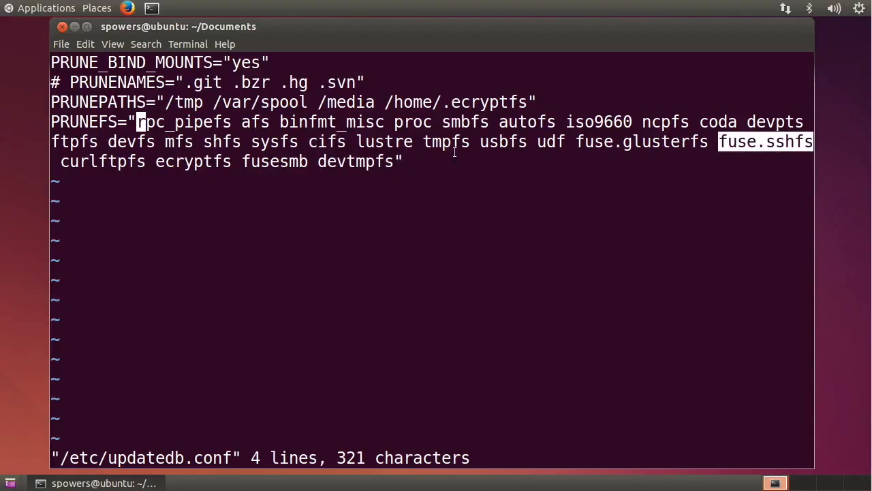
{"action": "mouse_move", "coordinate": [313, 160]}
{"action": "type", "text": "sudo upda"}
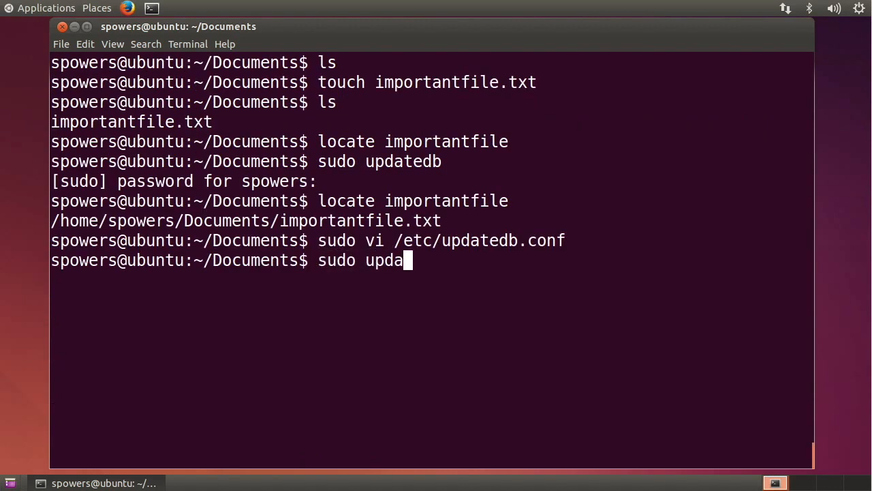
- Rerun 'sudo updatedb' and submit the administrator password
{"action": "type", "text": "tedb"}
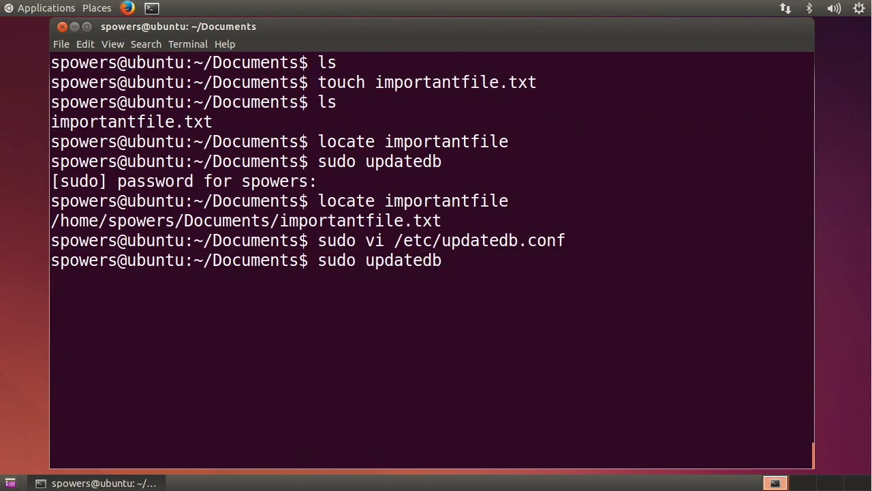
{"action": "key", "text": "Return"}
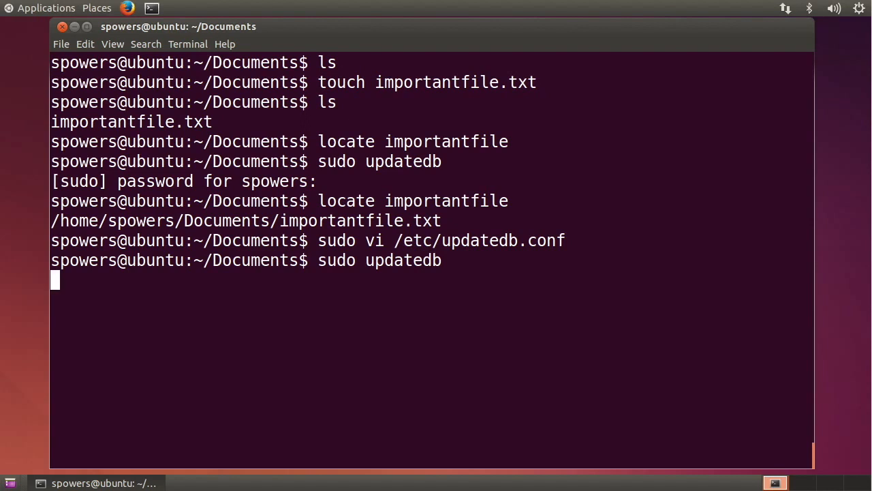
{"action": "key", "text": "Return"}
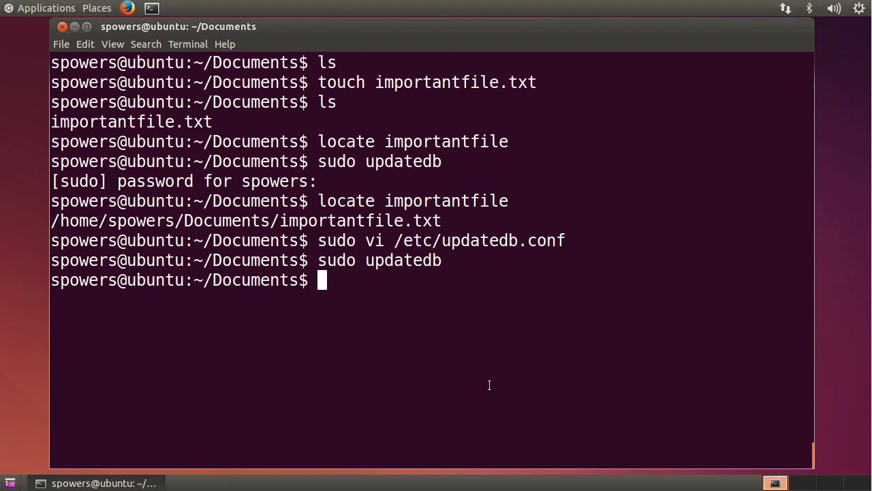
{"action": "mouse_move", "coordinate": [488, 380]}
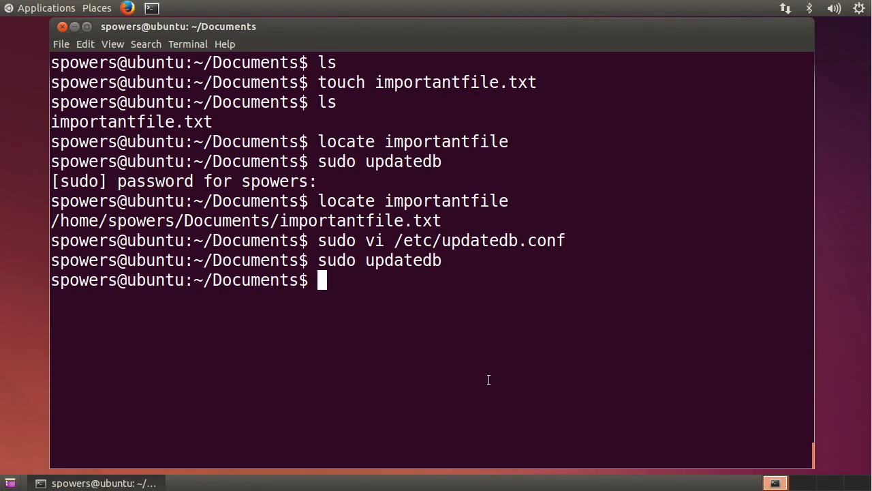
{"action": "mouse_move", "coordinate": [185, 428]}
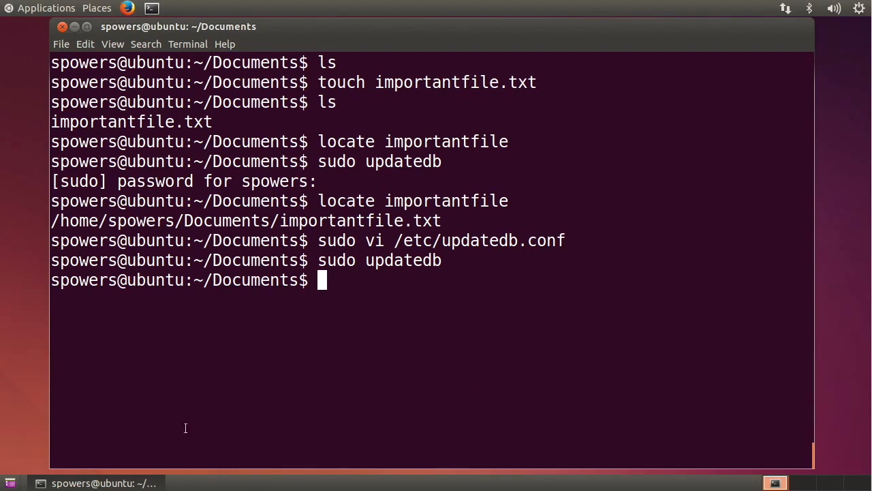